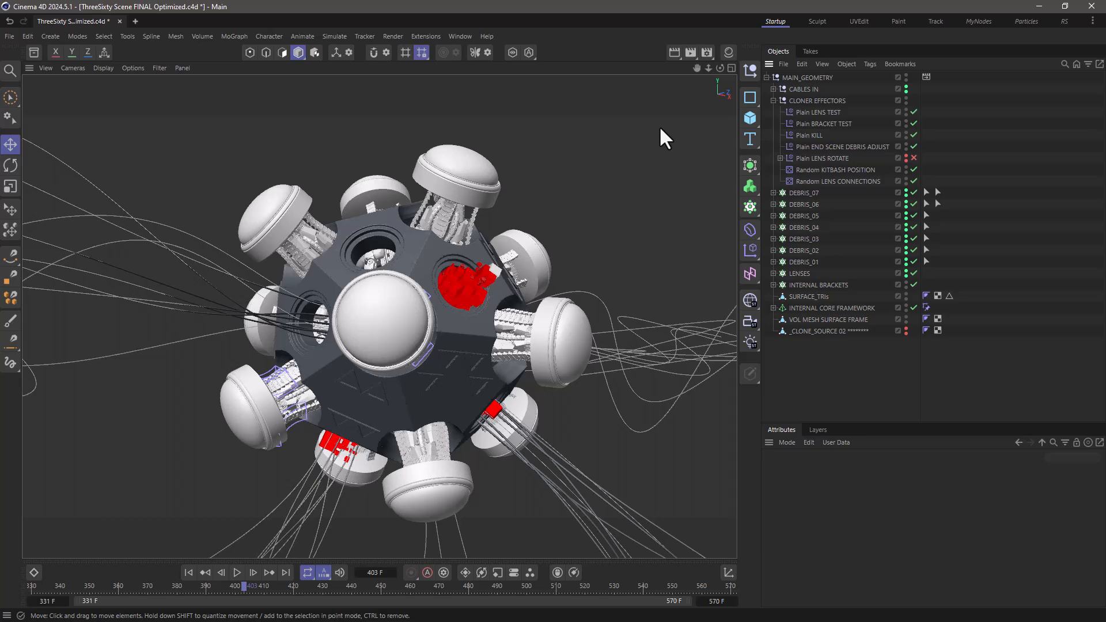
mouse_move(973, 160)
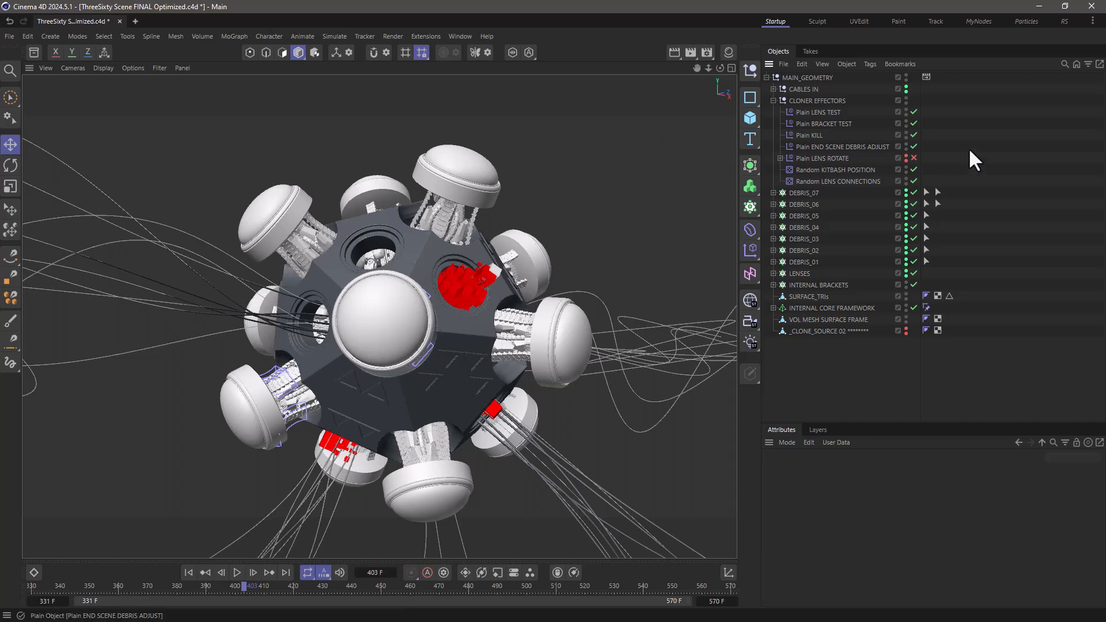
Select the Plain BRACKET TEST effector to show its -25 cm Y position offset
left_click(823, 123)
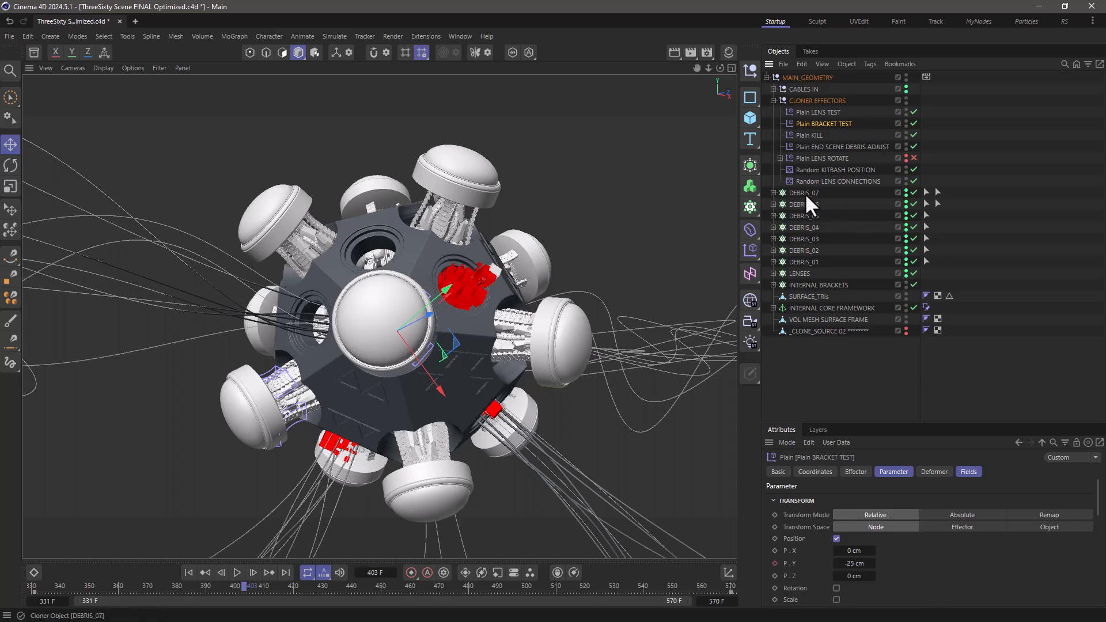
mouse_move(883, 243)
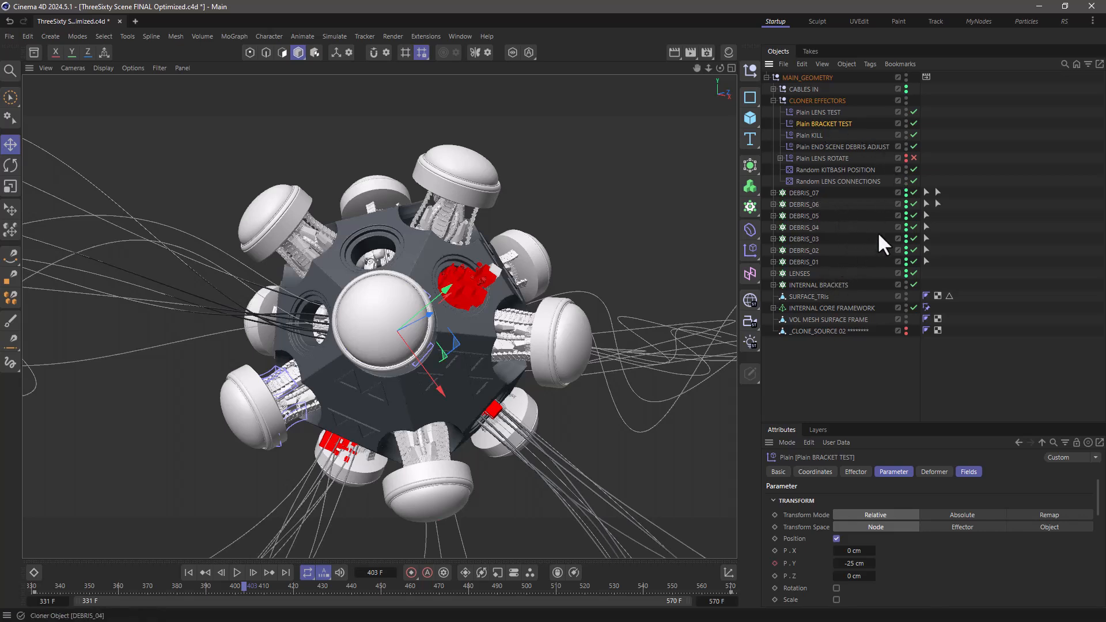
mouse_move(890, 243)
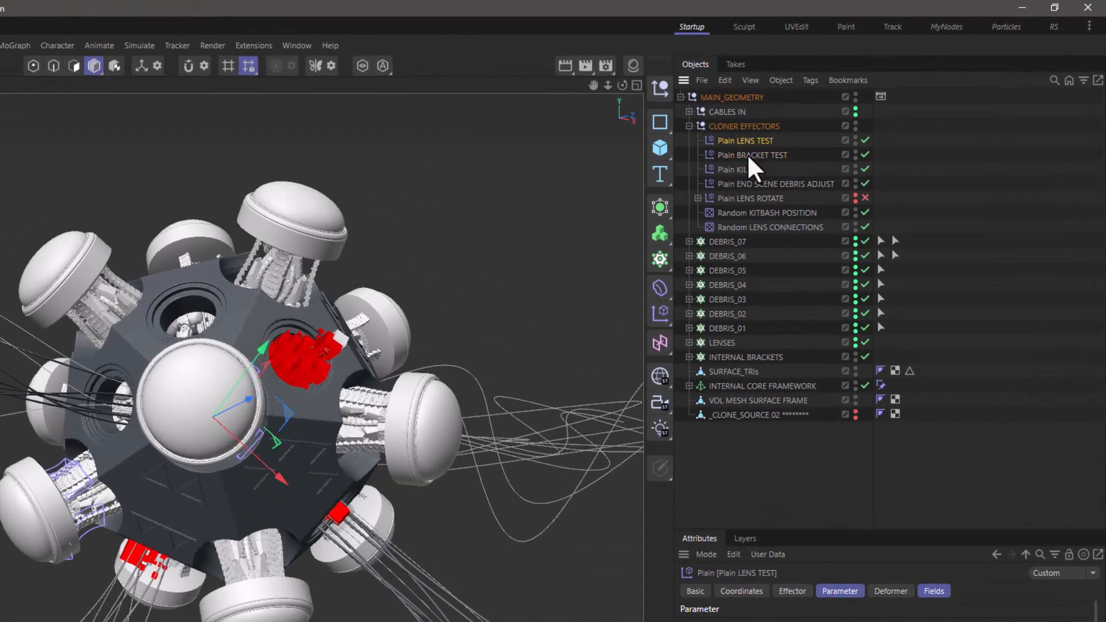
Inspect DEBRIS_07 and DEBRIS_06, then select DEBRIS_06's Random KITBASH POSITION effector
left_click(726, 241)
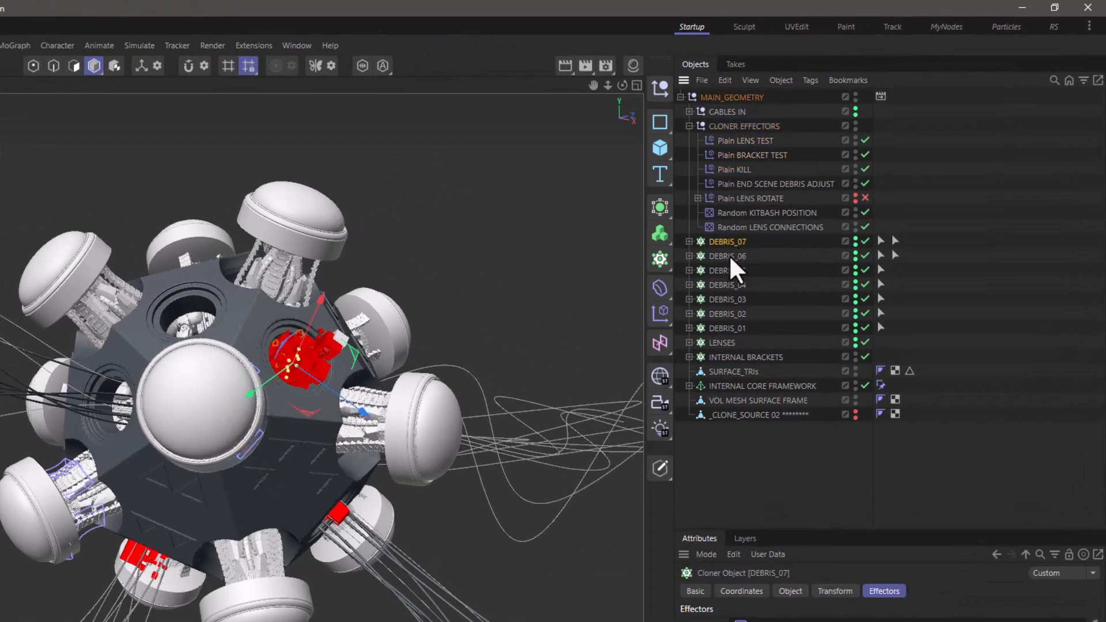
left_click(726, 255)
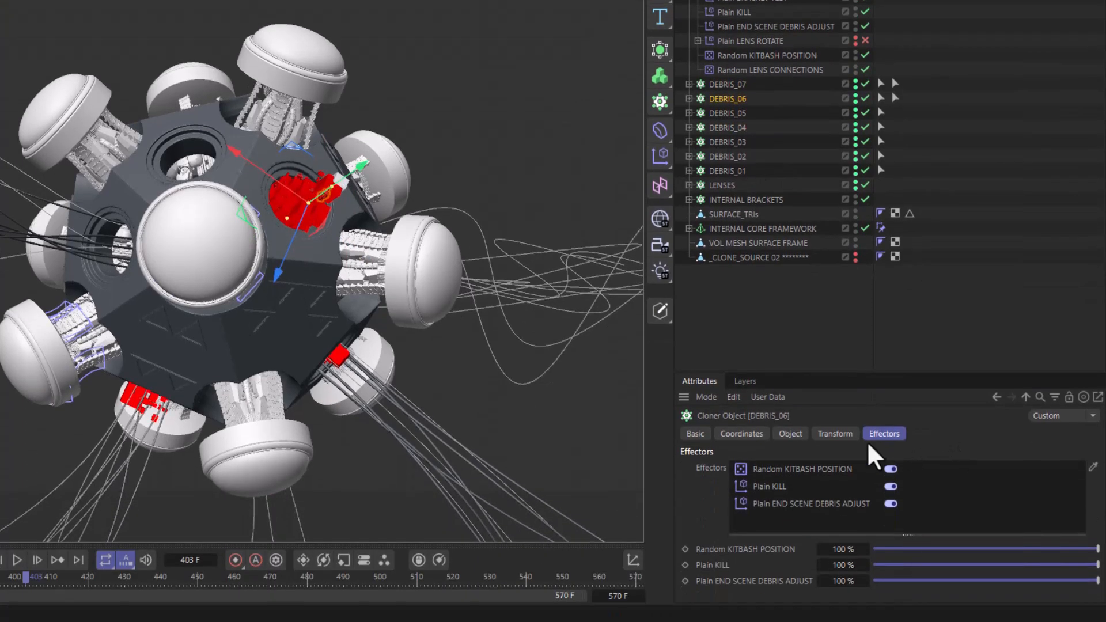
mouse_move(797, 483)
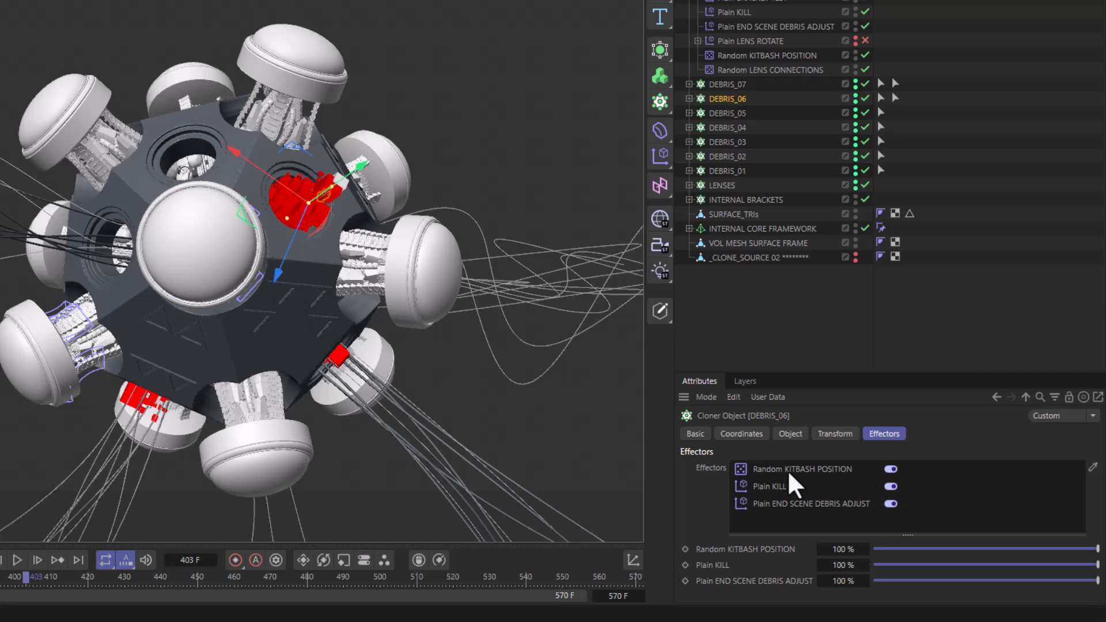
mouse_move(858, 485)
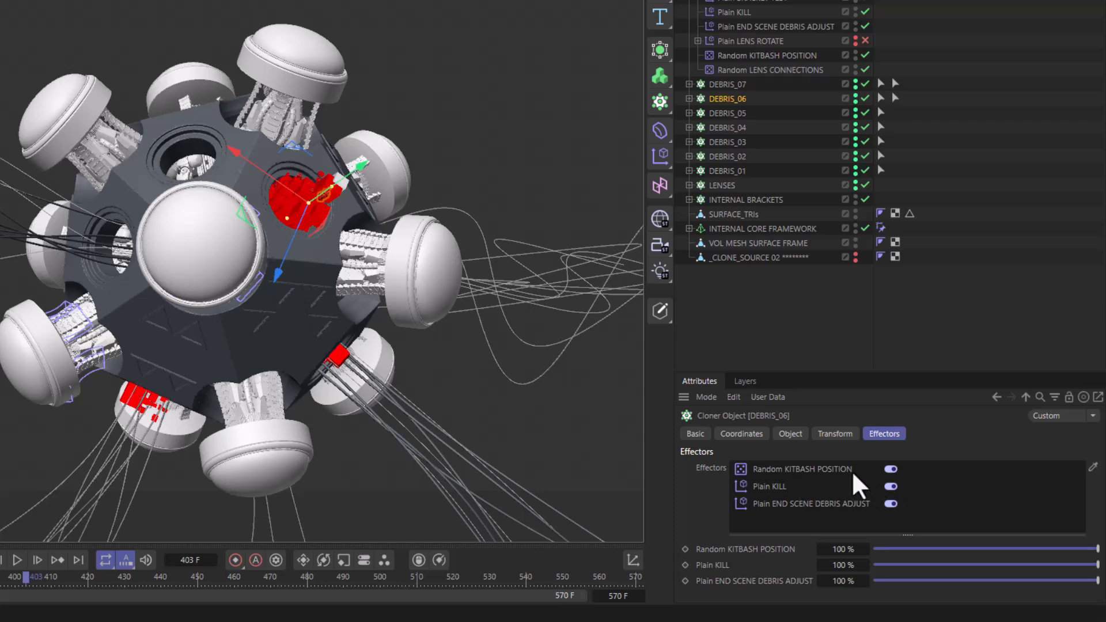
mouse_move(855, 477)
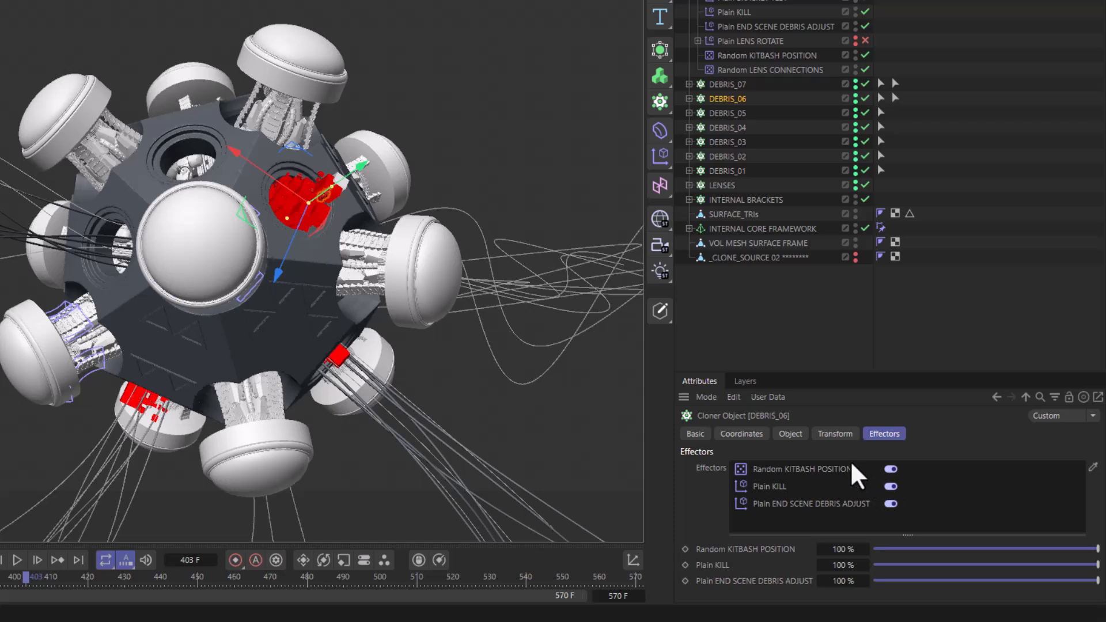
right_click(801, 468)
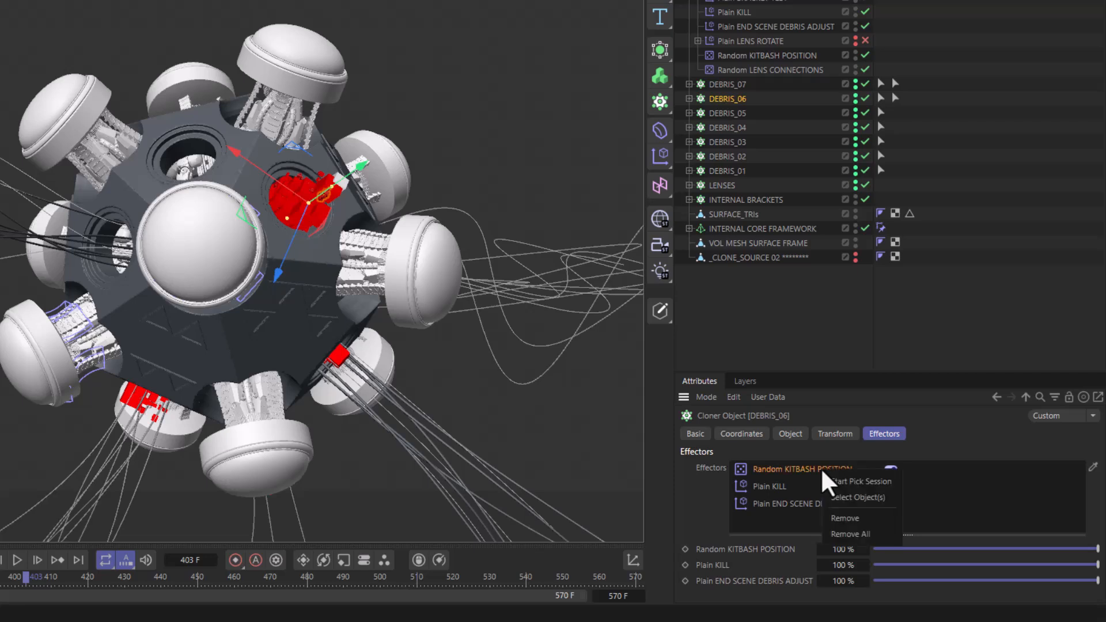
left_click(857, 497)
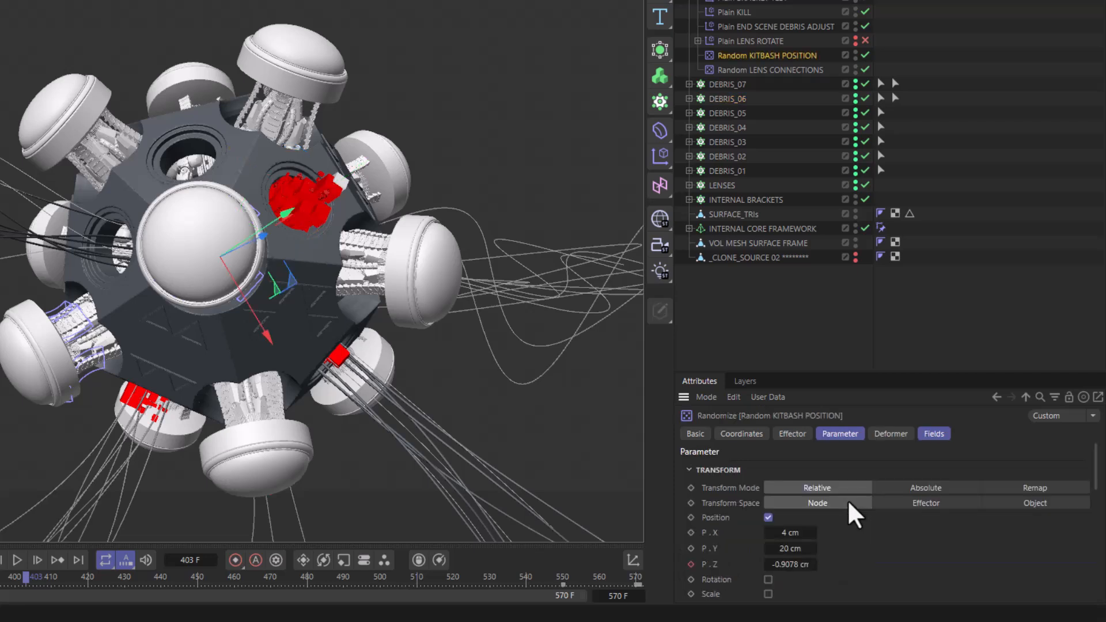
mouse_move(768, 75)
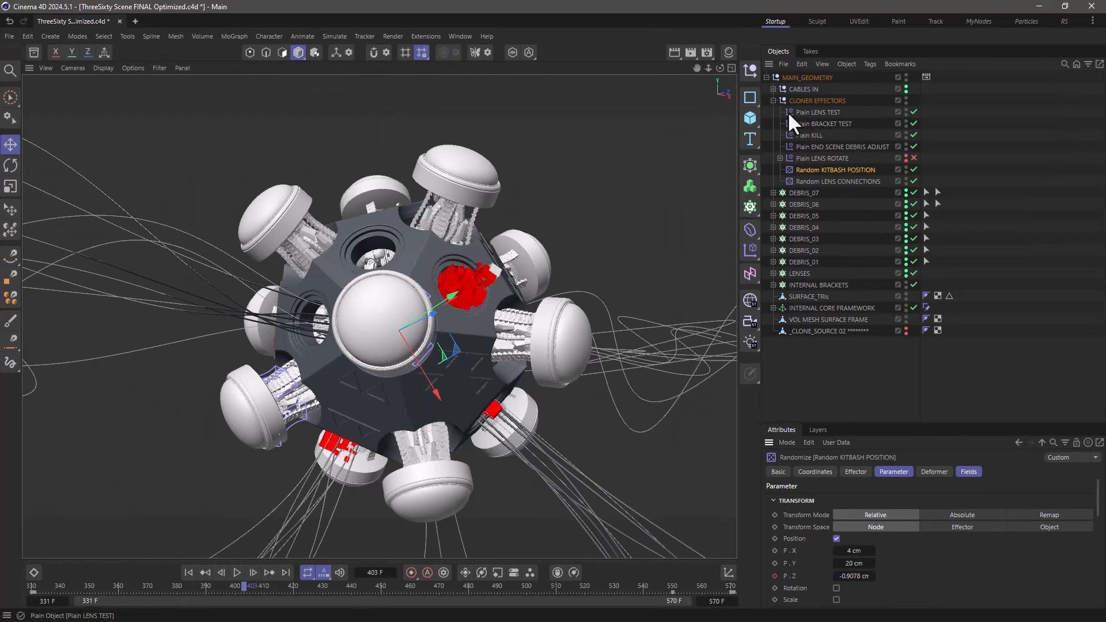
Select Plain LENS TEST to show its -33 cm Y position offset
left_click(818, 111)
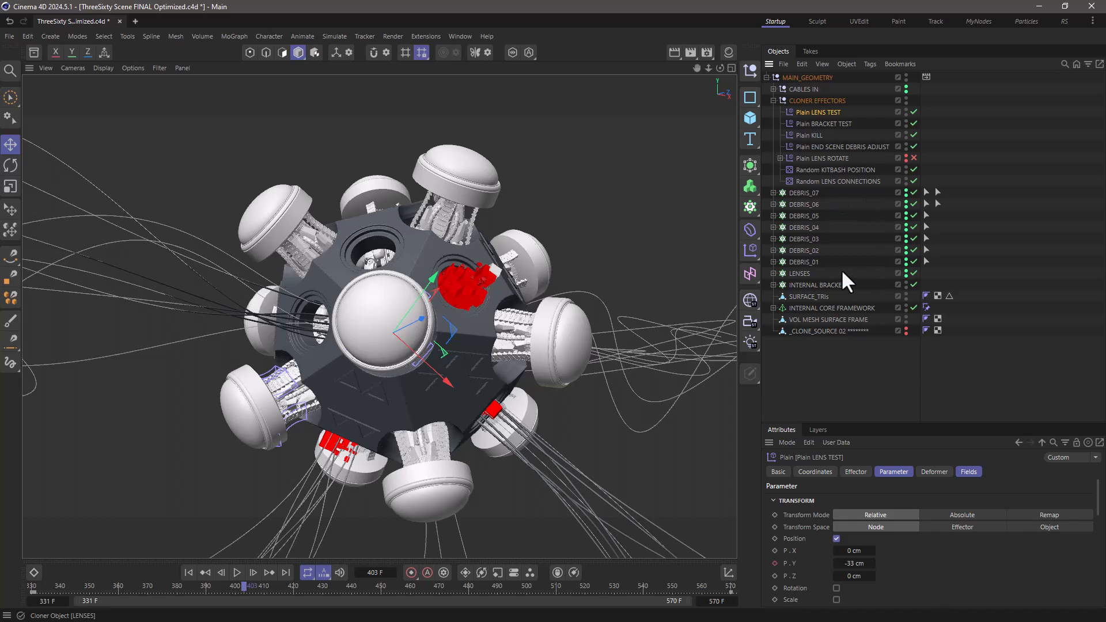
mouse_move(851, 276)
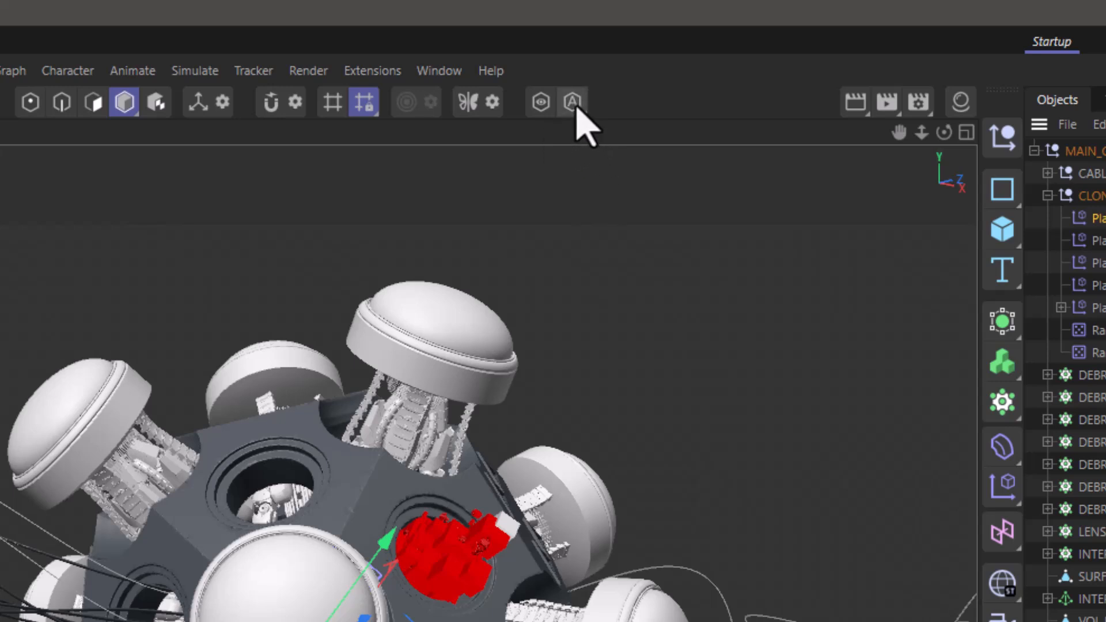
Open the Viewport Solo menu showing Hierarchy and Automatic modes
left_click(572, 102)
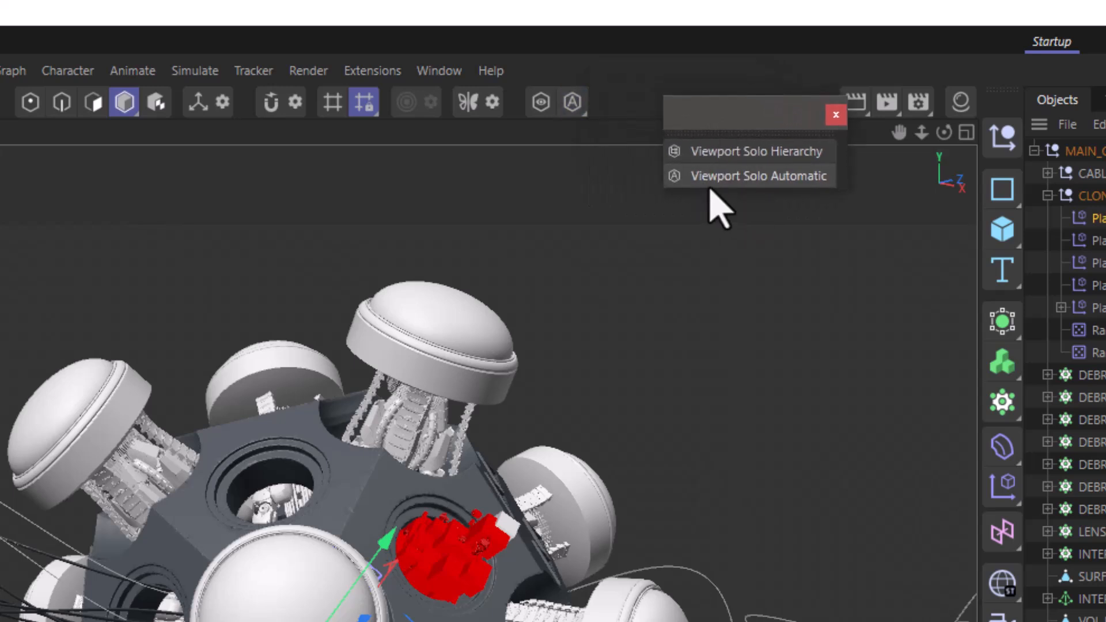
mouse_move(744, 198)
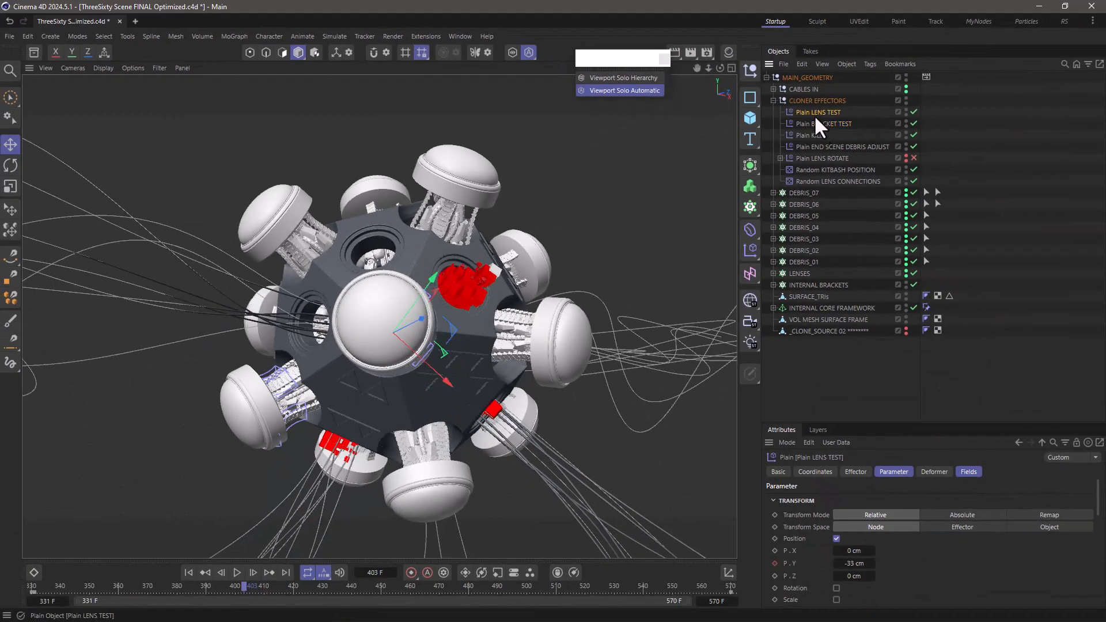
mouse_move(509, 52)
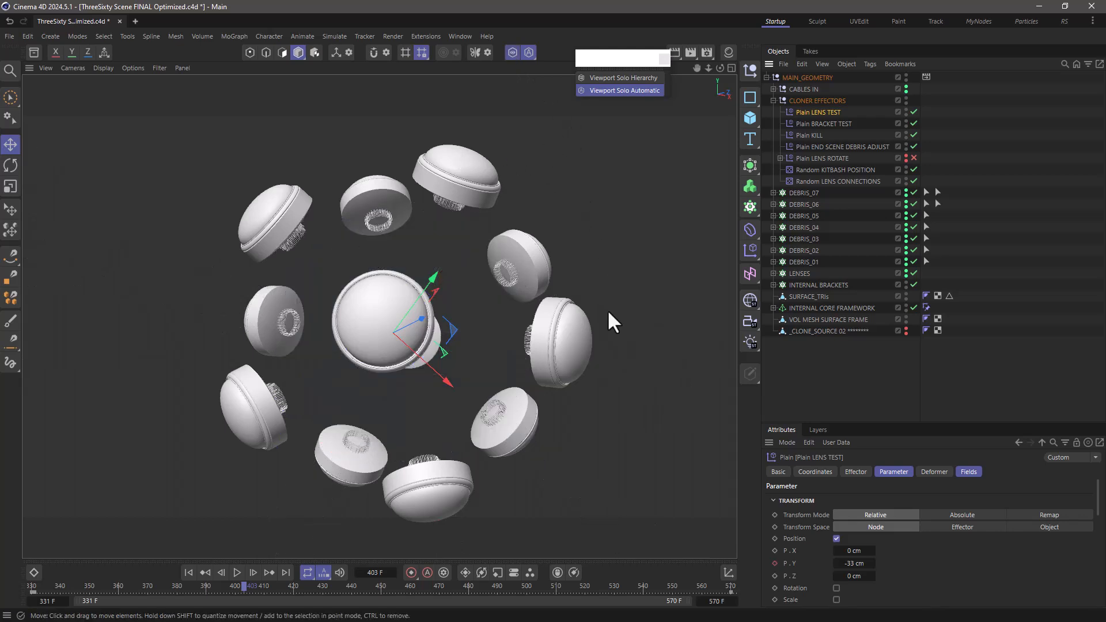
mouse_move(669, 328)
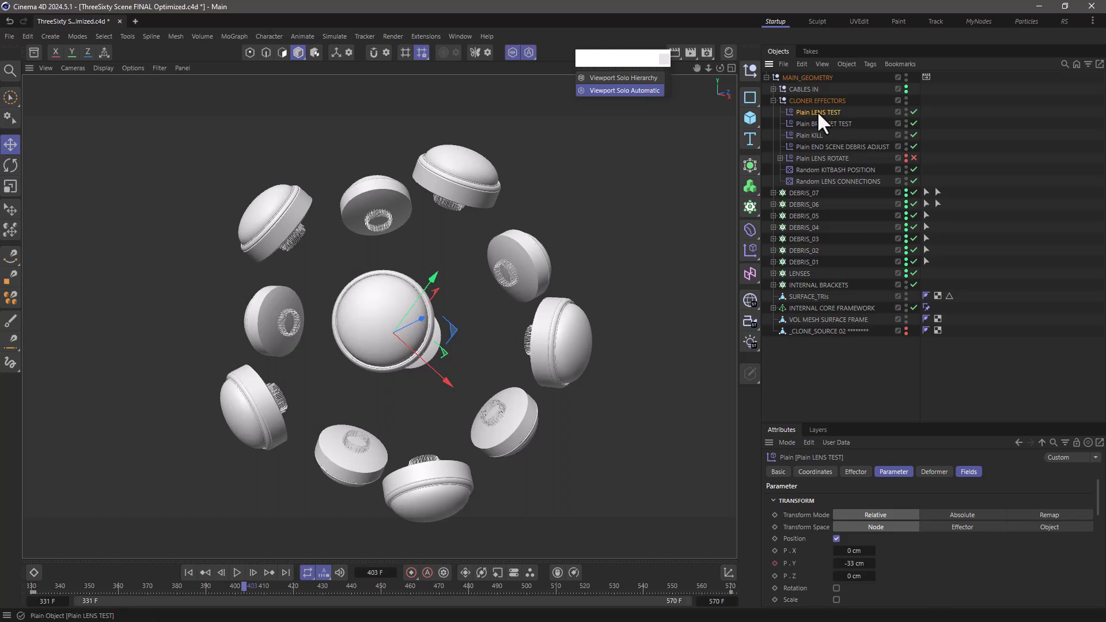
mouse_move(839, 123)
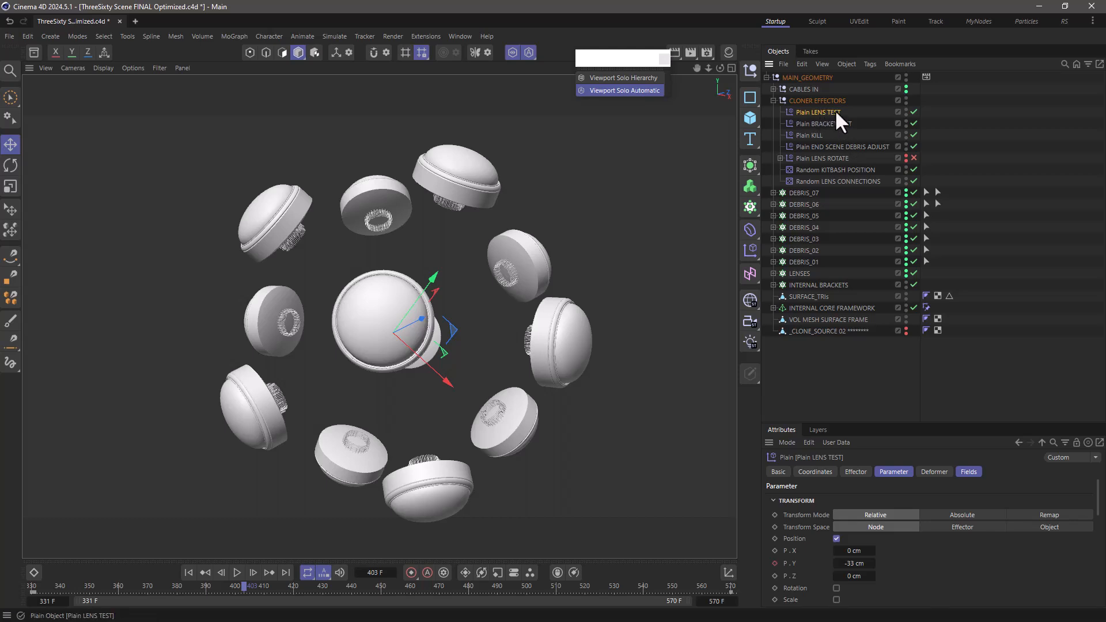
Solo Plain BRACKET TEST, Plain KILL, Plain END SCENE DEBRIS ADJUST clones, then DEBRIS_06
left_click(823, 124)
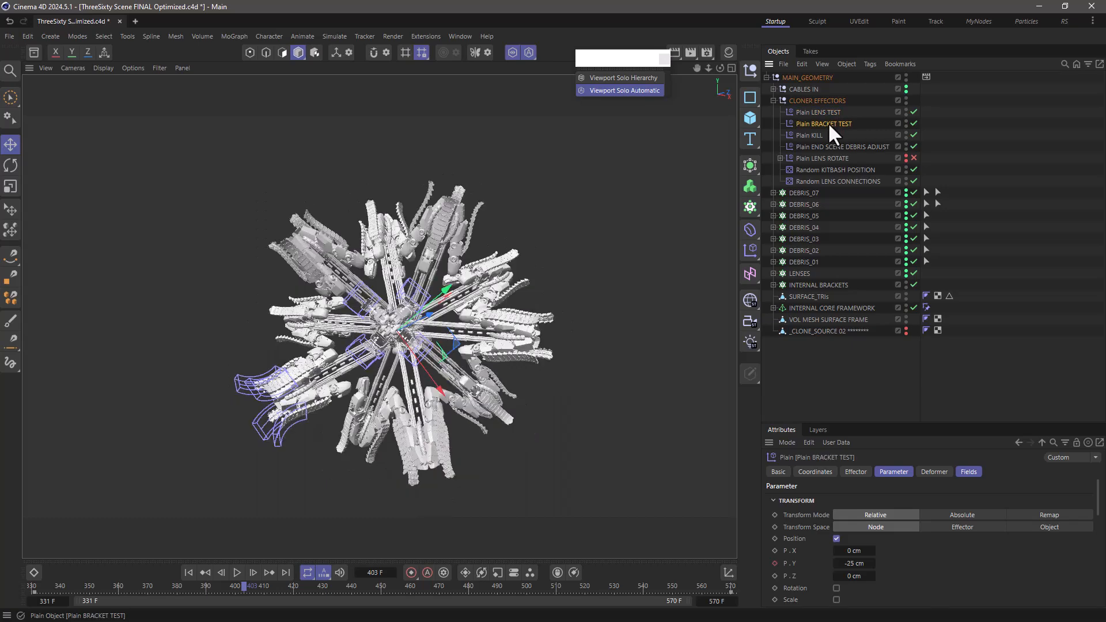
left_click(808, 135)
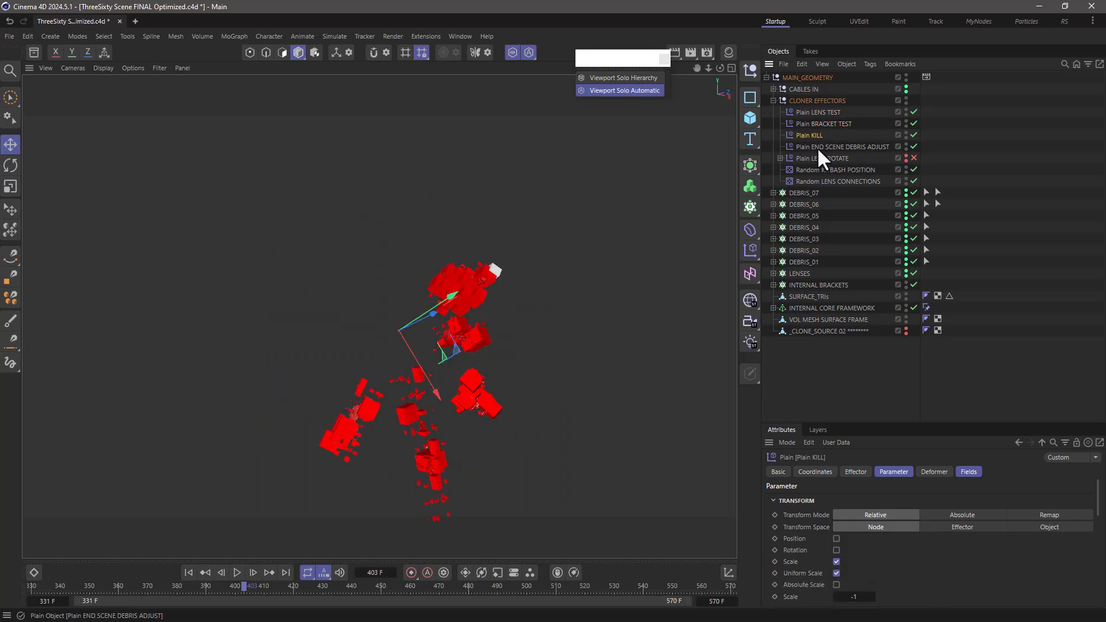
left_click(841, 147)
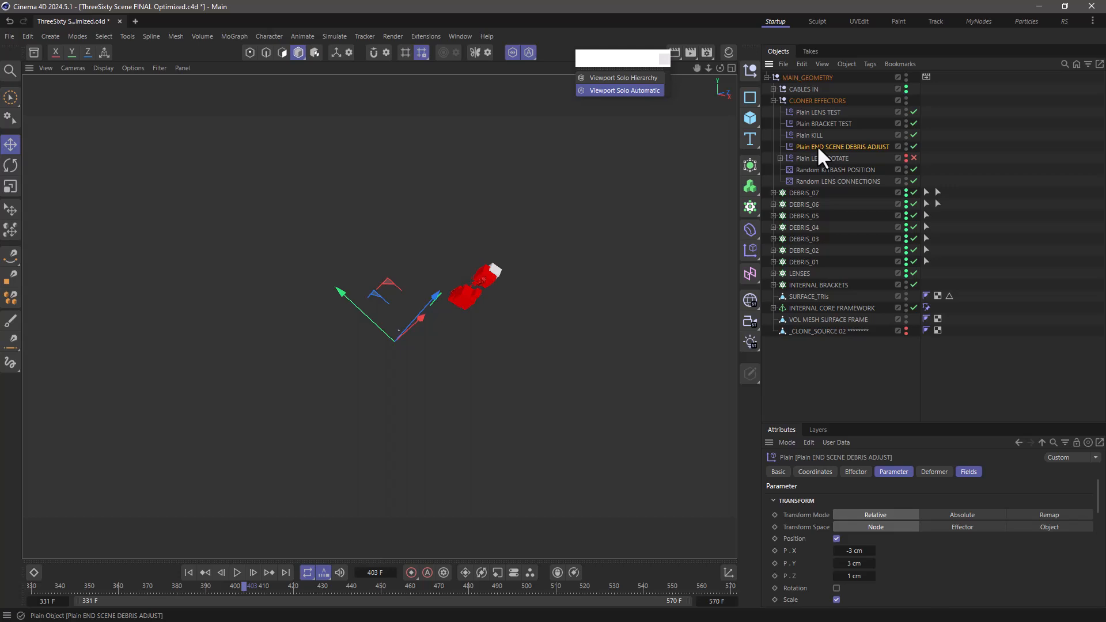
mouse_move(511, 354)
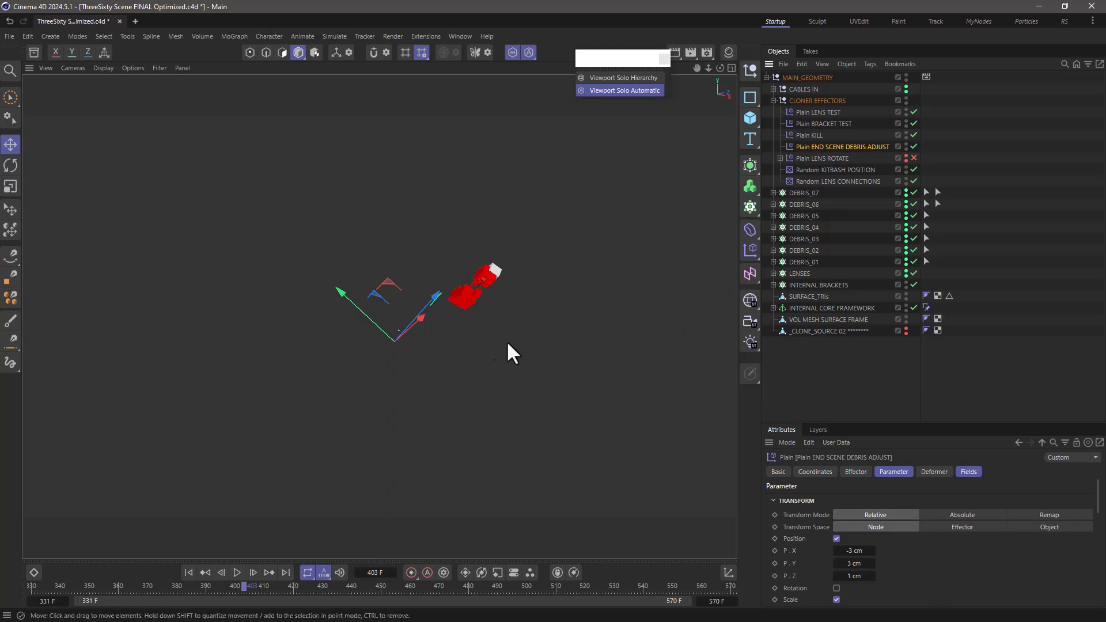
mouse_move(466, 307)
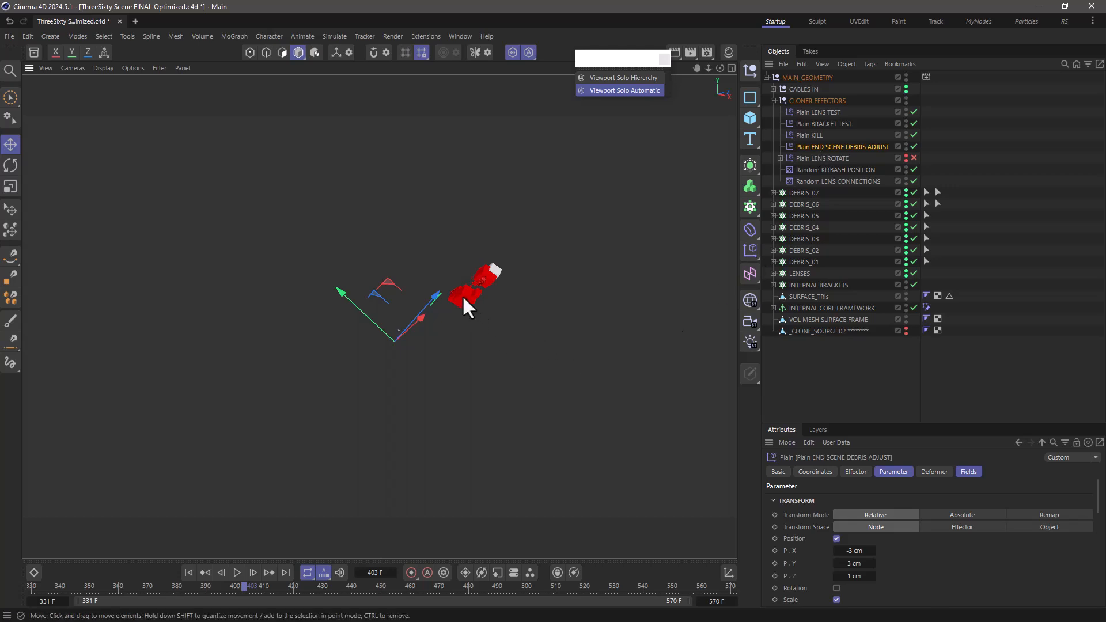
left_click(804, 204)
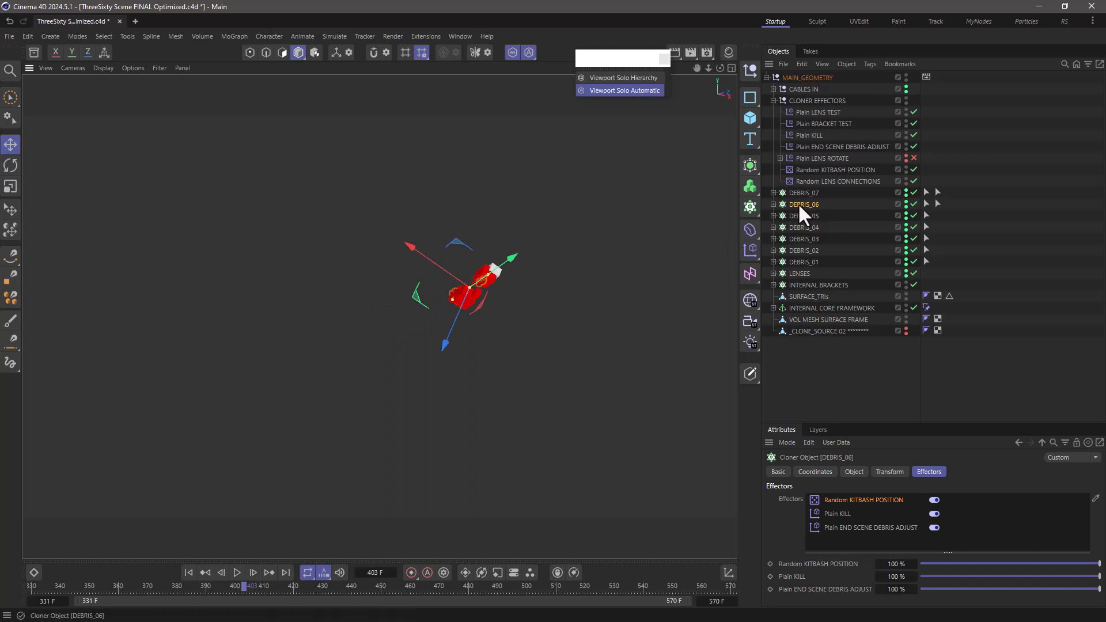
mouse_move(834, 217)
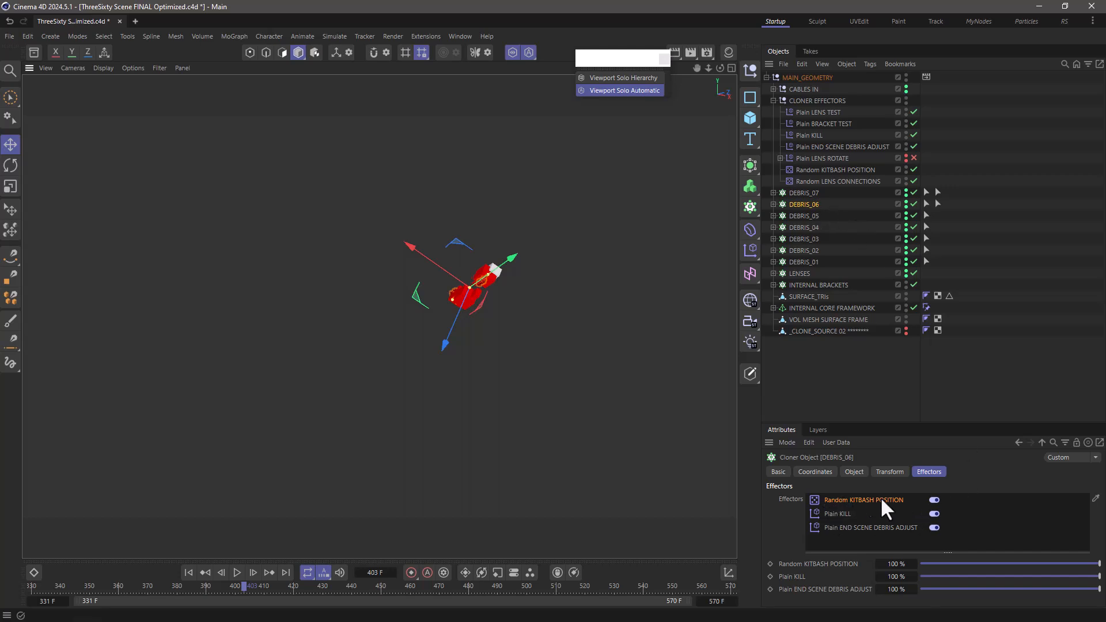
mouse_move(960, 435)
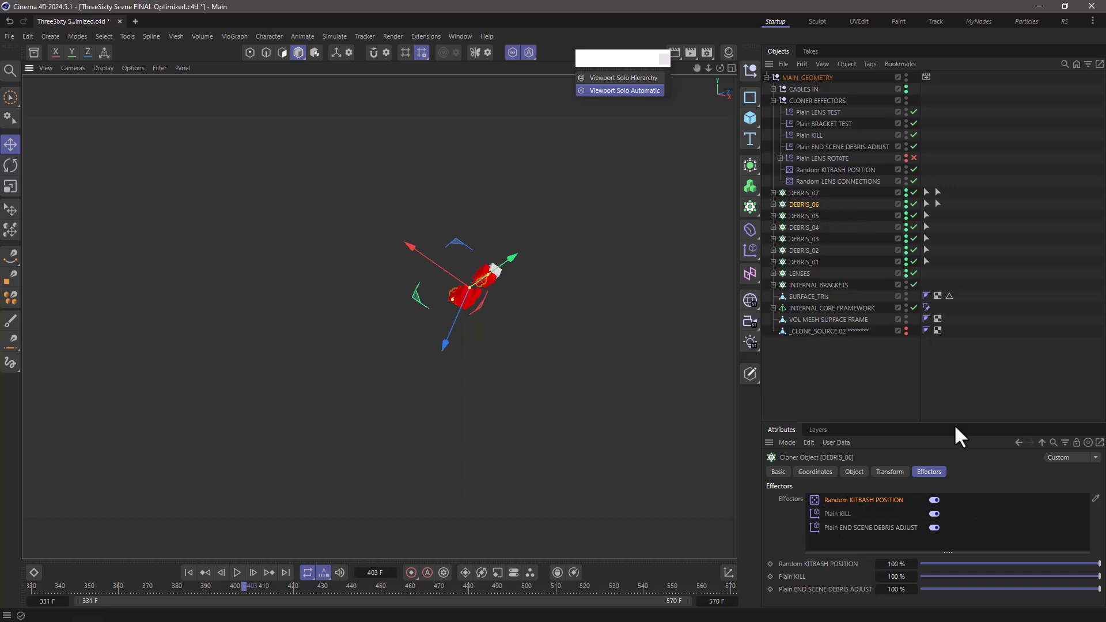
Switch Viewport Solo off to reveal the full lens-sphere model
left_click(511, 52)
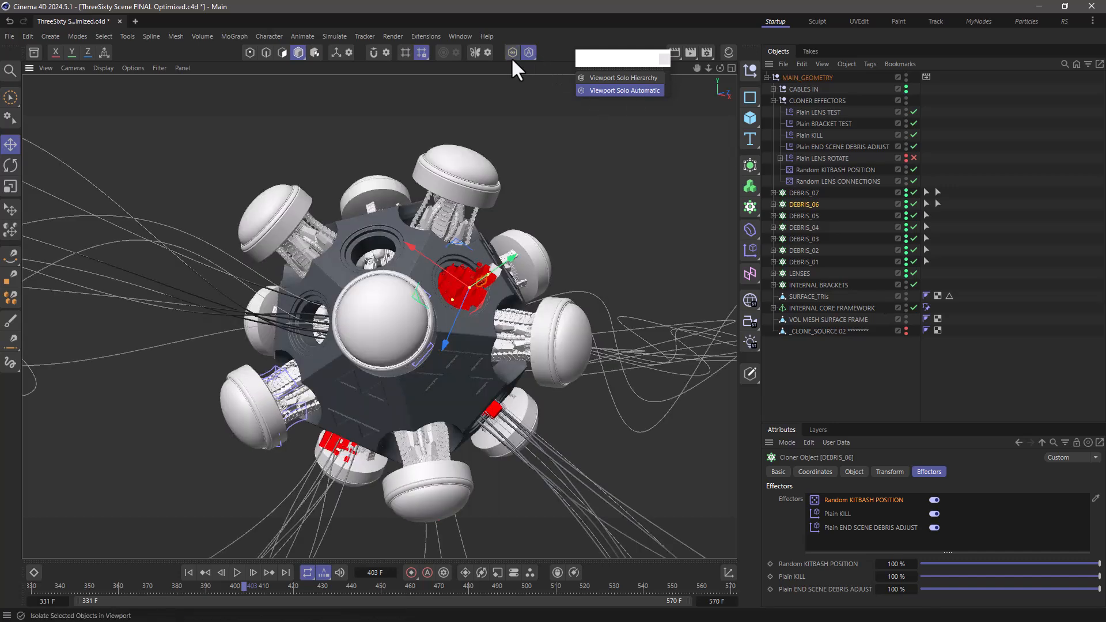
mouse_move(634, 195)
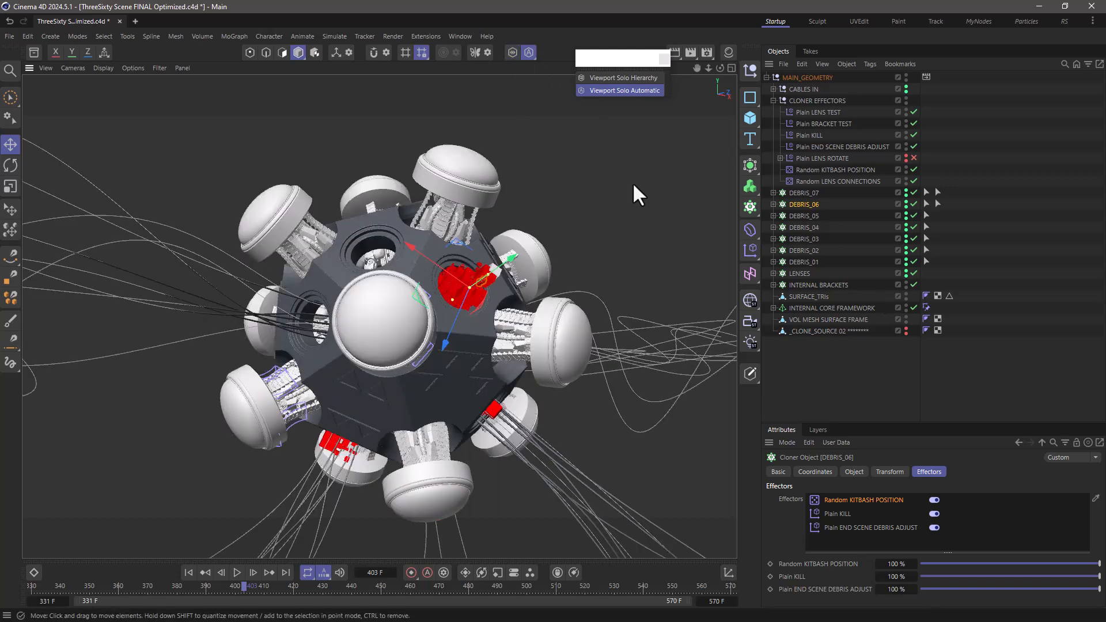